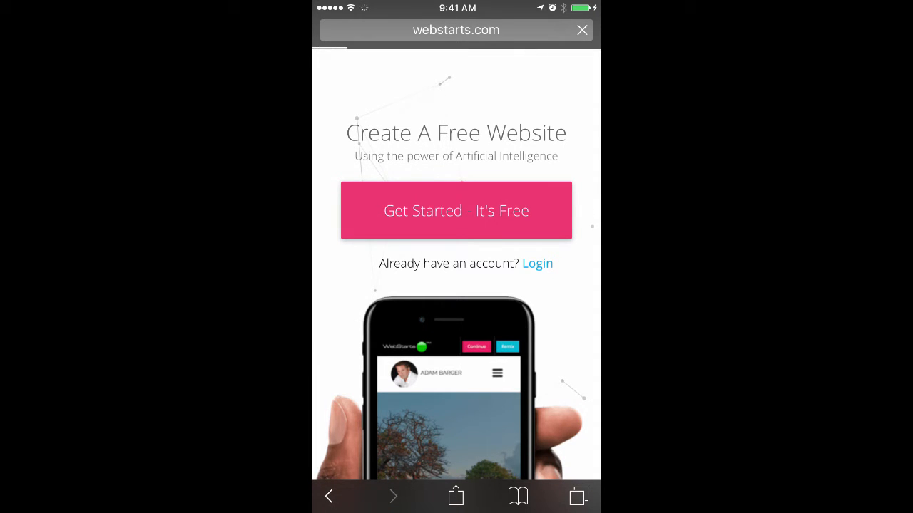
{"action": "left_click", "coordinate": [456, 211]}
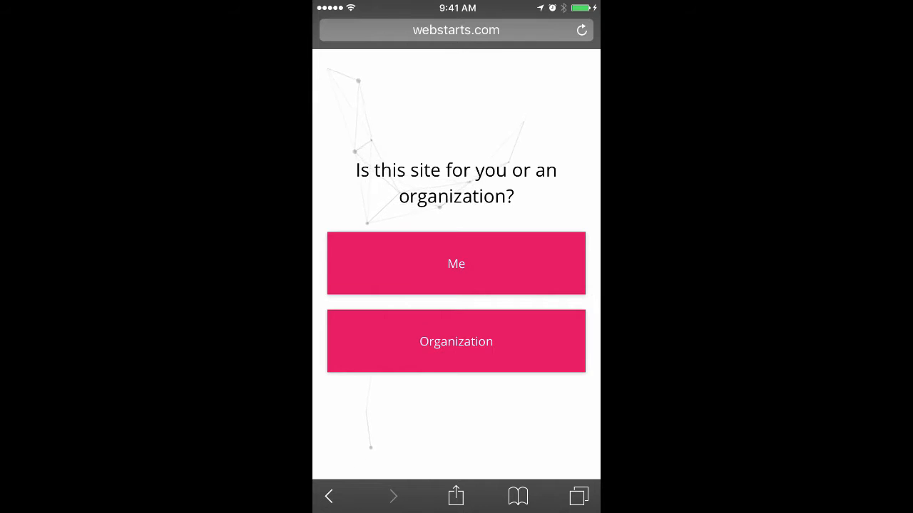
{"action": "left_click", "coordinate": [457, 341]}
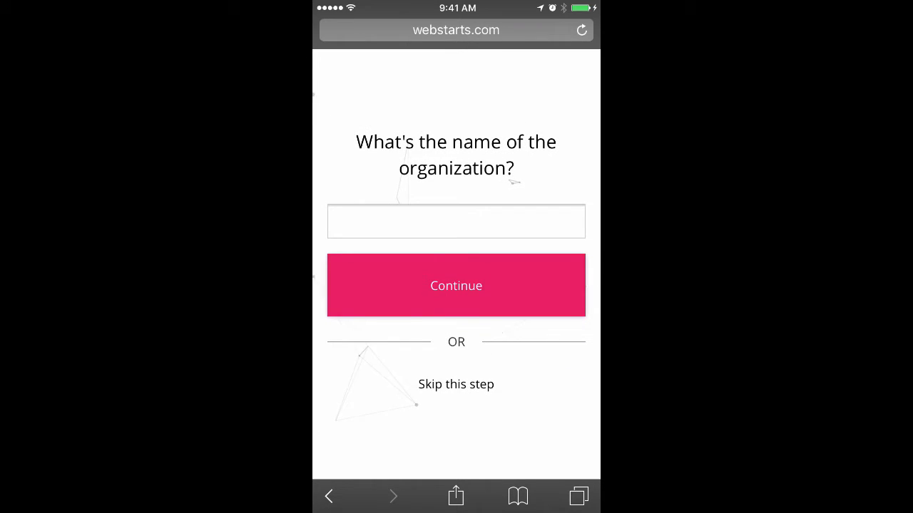
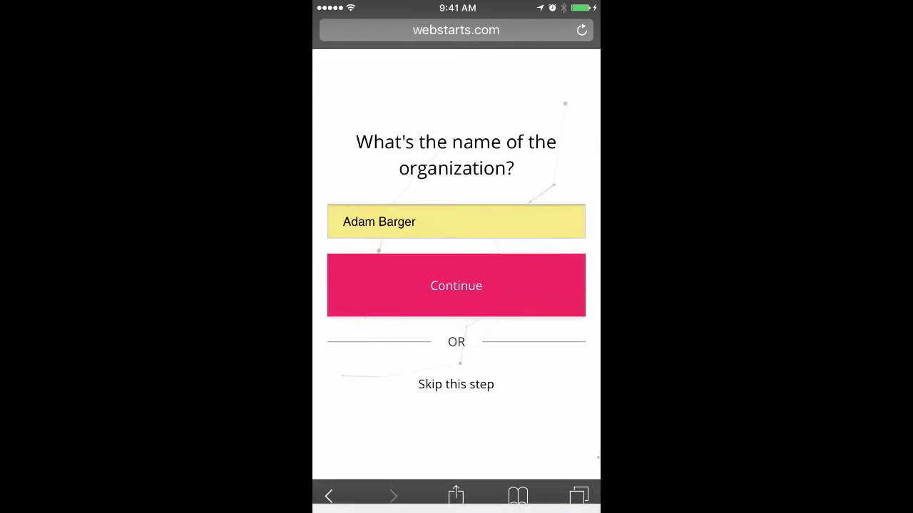
{"action": "left_click", "coordinate": [457, 285]}
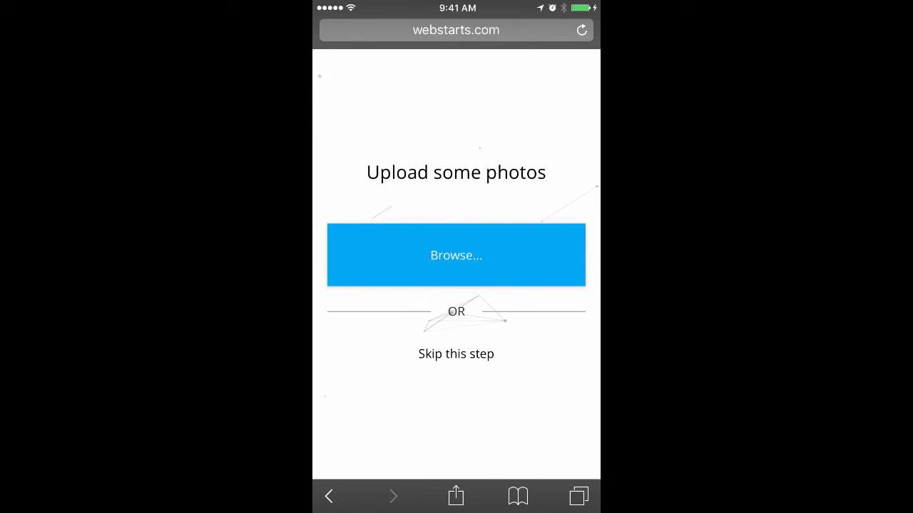
Upload seven Tampa photos from the phone's Photo Library to the new site.
{"action": "left_click", "coordinate": [456, 255]}
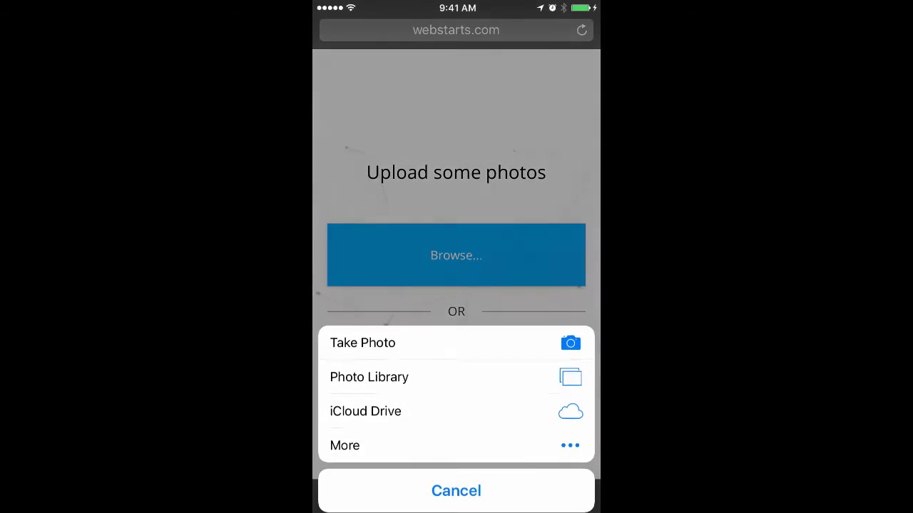
{"action": "left_click", "coordinate": [368, 377]}
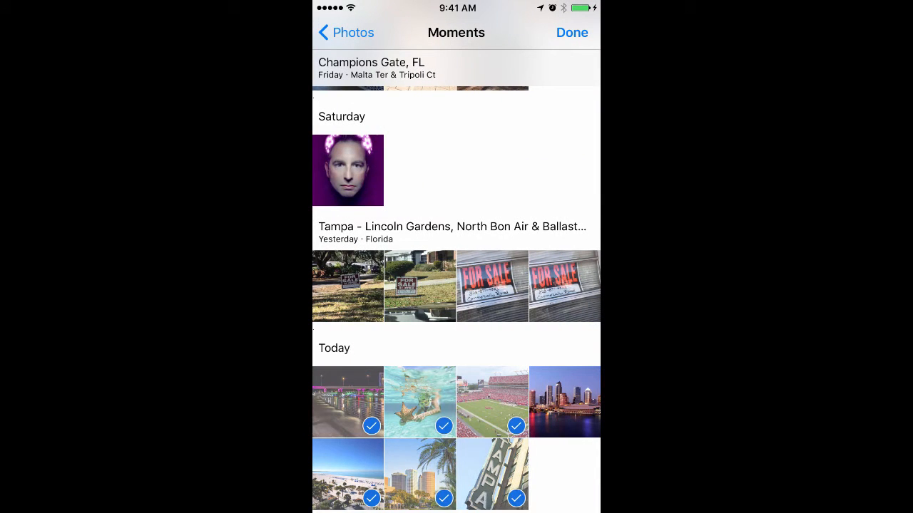
{"action": "left_click", "coordinate": [571, 33]}
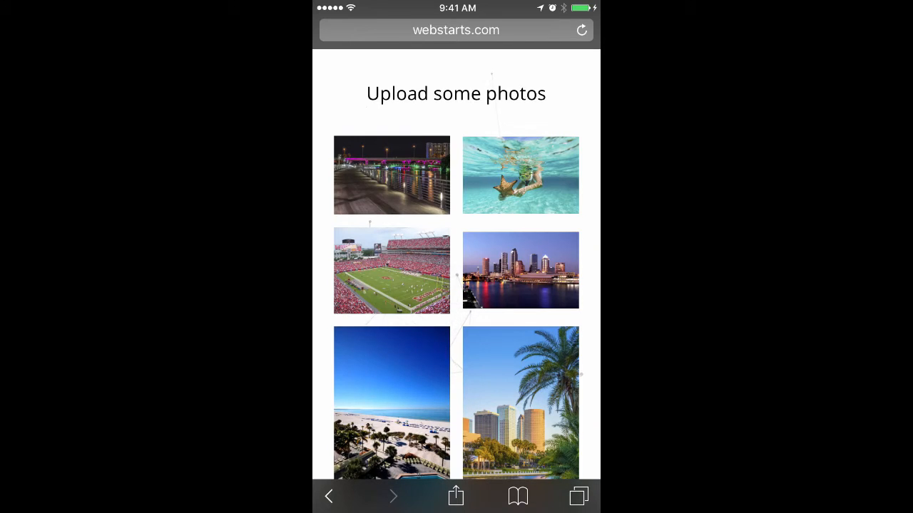
{"action": "scroll", "scroll_direction": "down", "scroll_amount": 3}
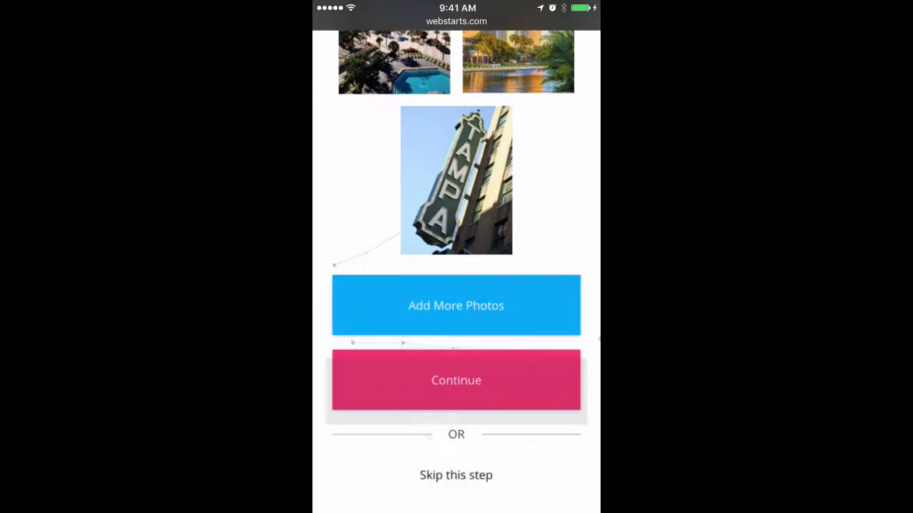
{"action": "left_click", "coordinate": [456, 380]}
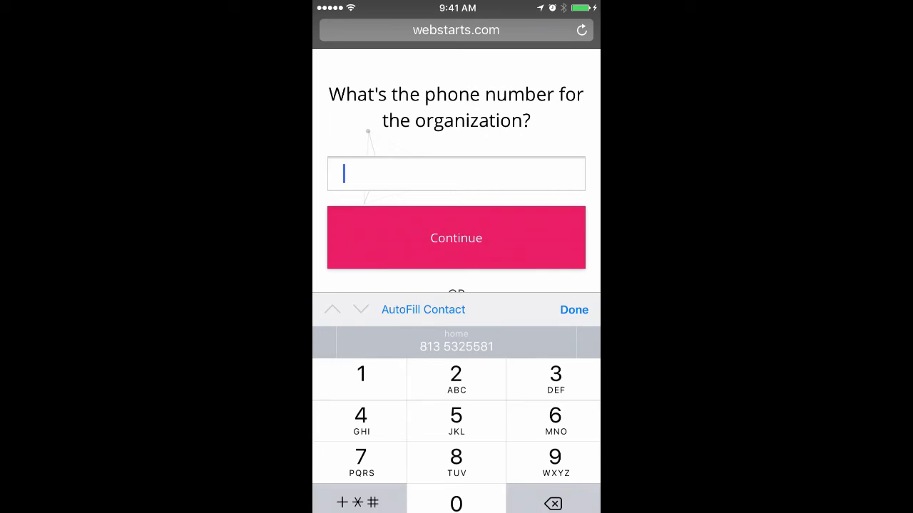
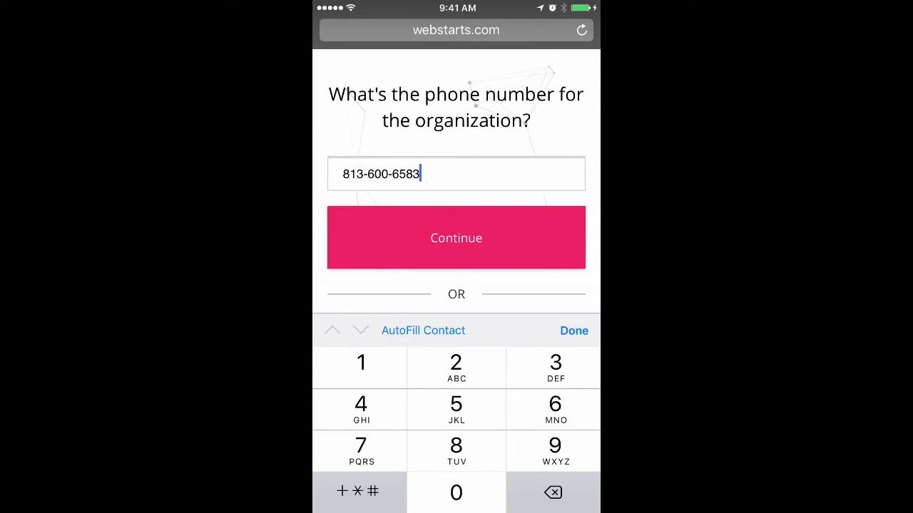
{"action": "left_click", "coordinate": [456, 237]}
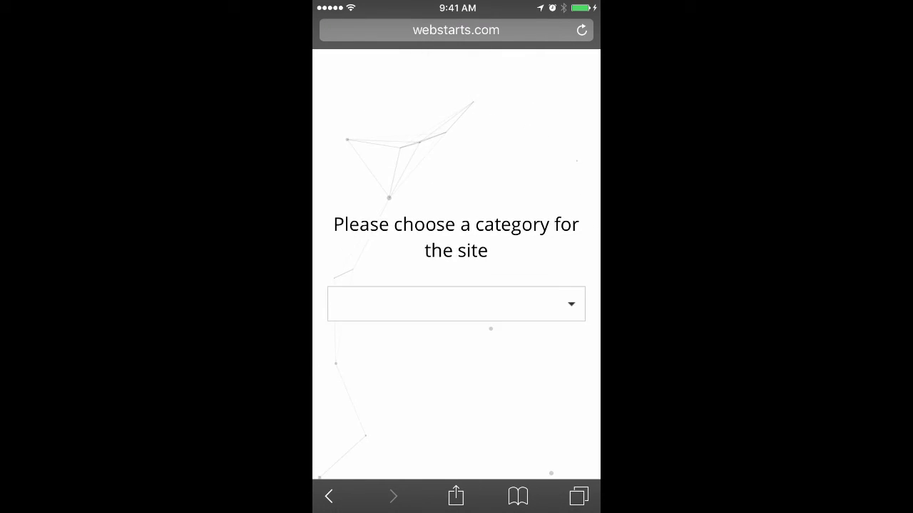
Pick Travel as the site category so WebStarts begins generating the site.
{"action": "left_click", "coordinate": [457, 302]}
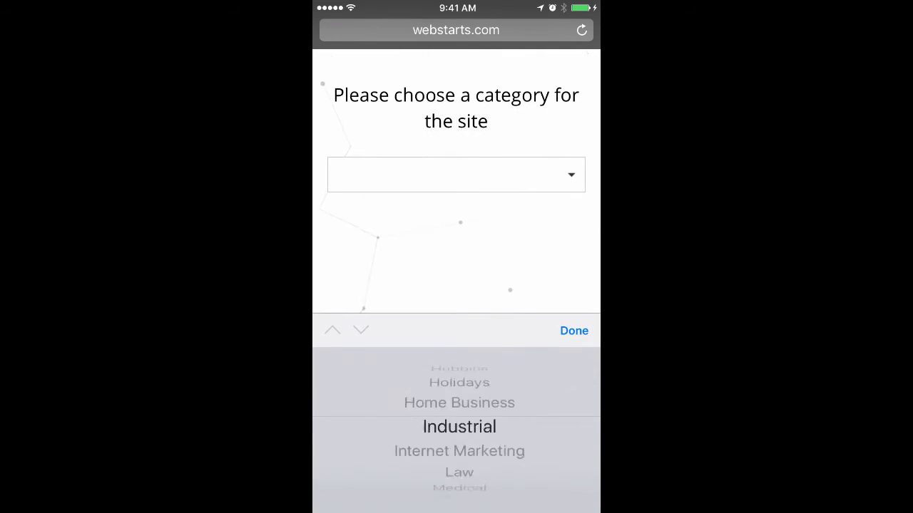
{"action": "scroll", "scroll_direction": "down", "scroll_amount": 3}
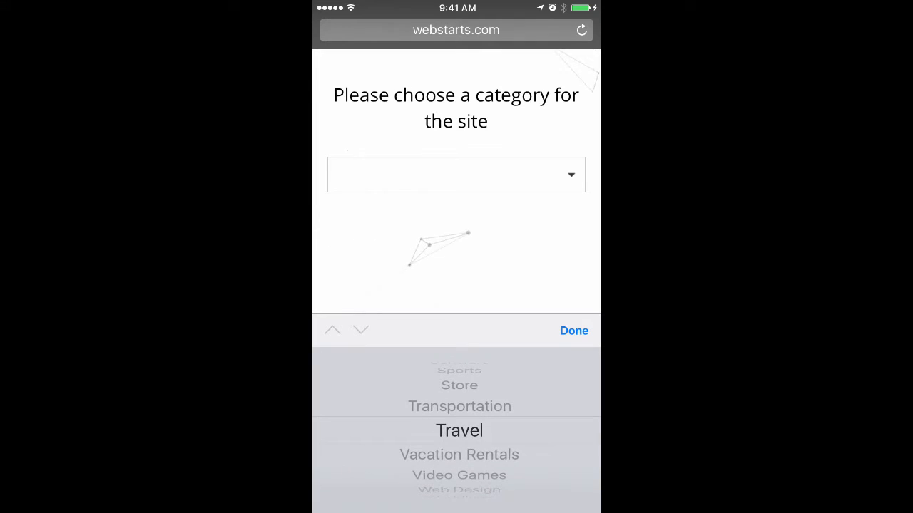
{"action": "left_click", "coordinate": [574, 331]}
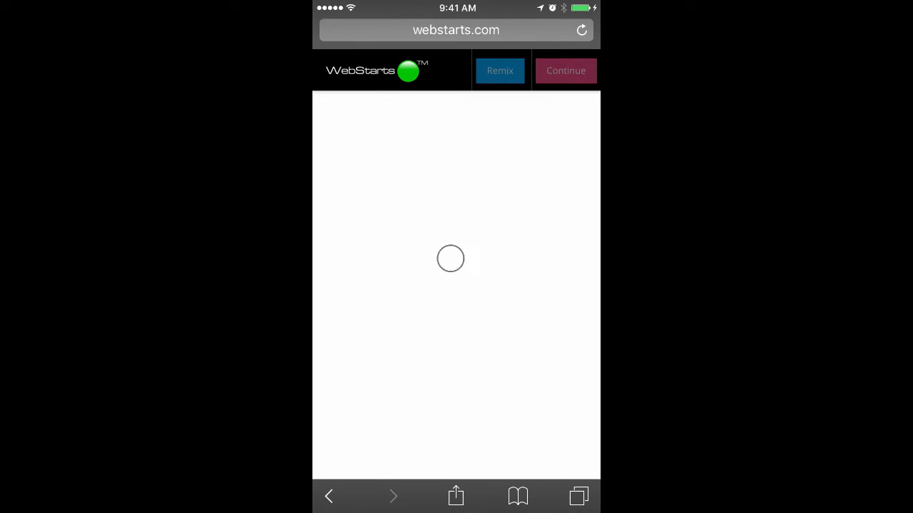
{"action": "left_click", "coordinate": [565, 71]}
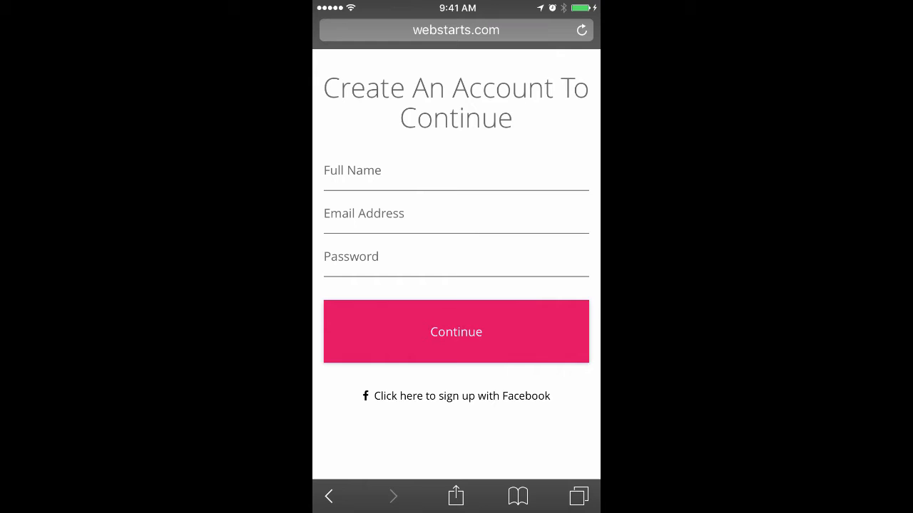
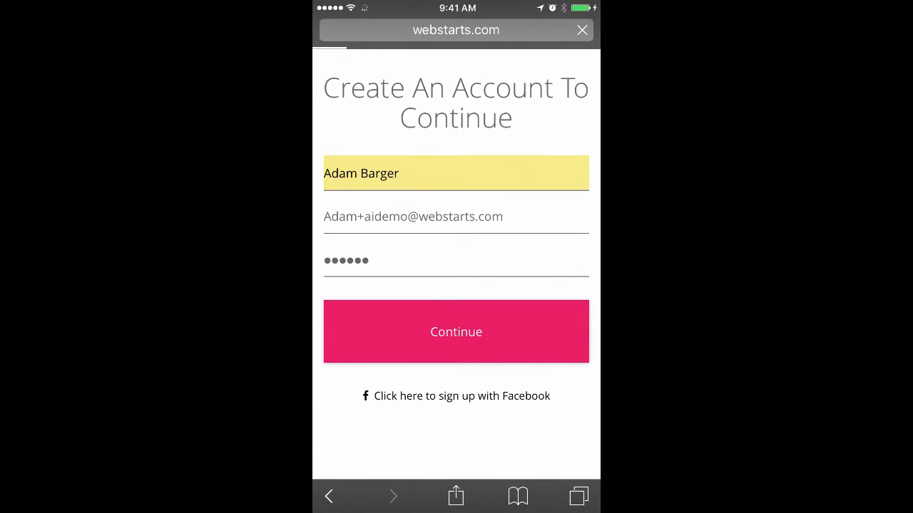
{"action": "left_click", "coordinate": [456, 331]}
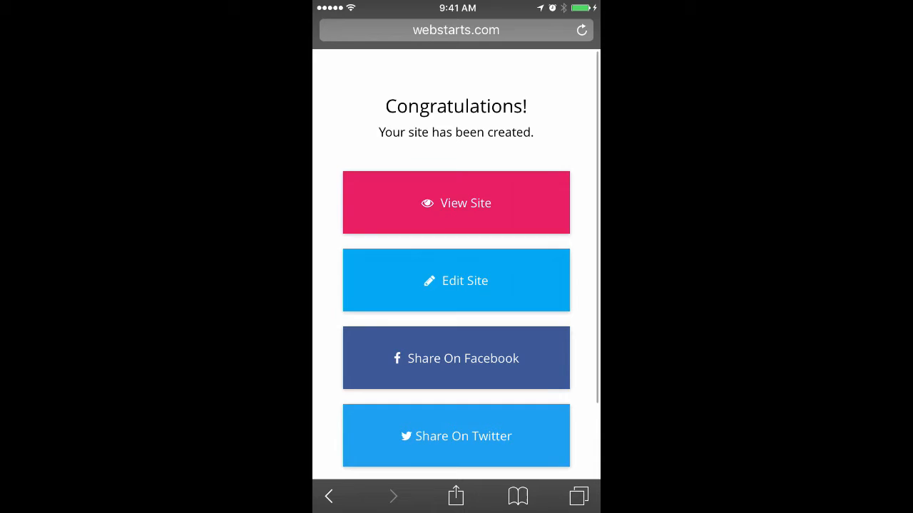
Scroll the mobile editor to show the header with placeholder logo and site name.
{"action": "scroll", "scroll_direction": "down", "scroll_amount": 3}
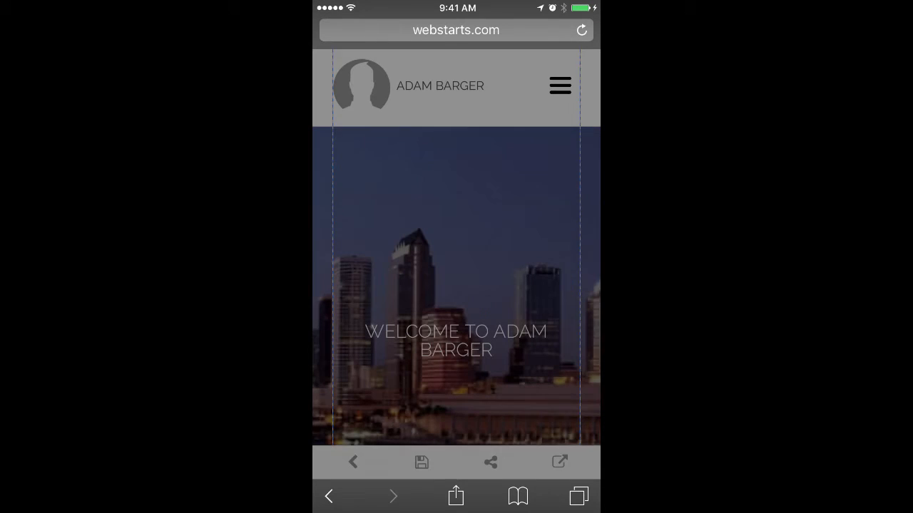
{"action": "scroll", "scroll_direction": "down", "scroll_amount": 3}
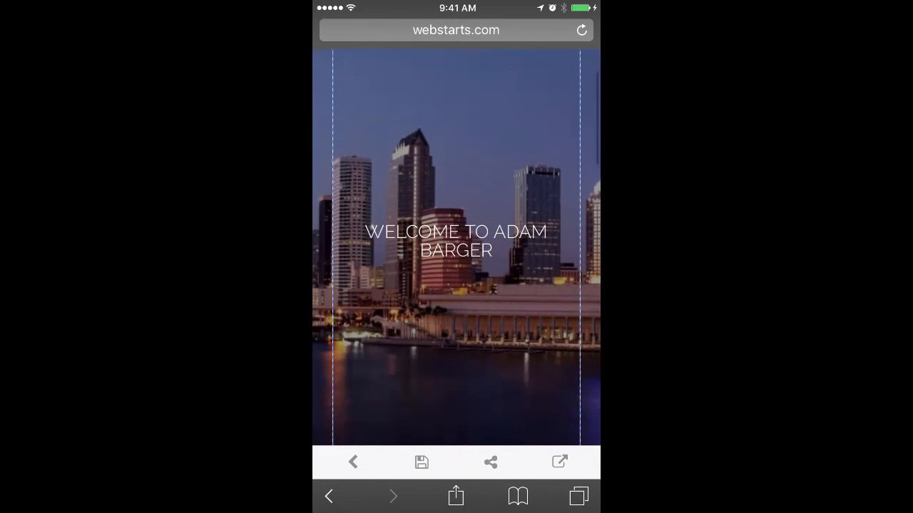
{"action": "left_click", "coordinate": [456, 240]}
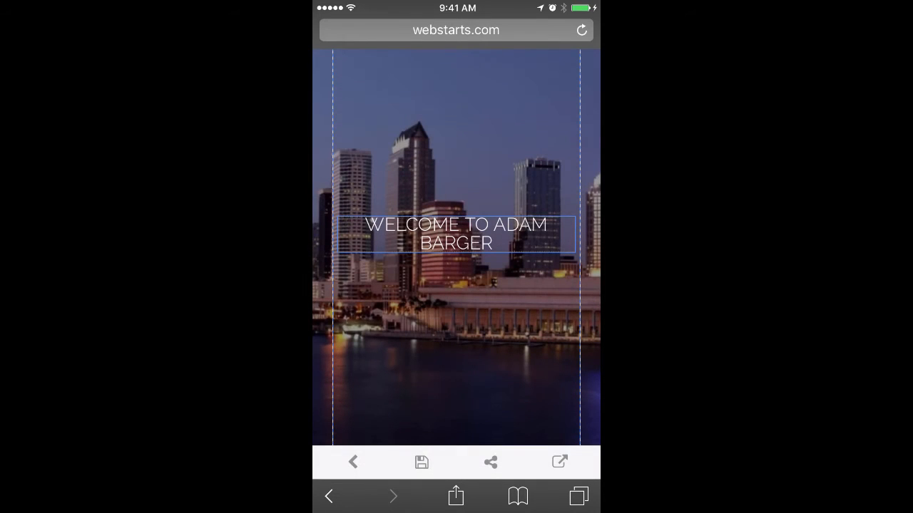
{"action": "scroll", "scroll_direction": "down", "scroll_amount": 3}
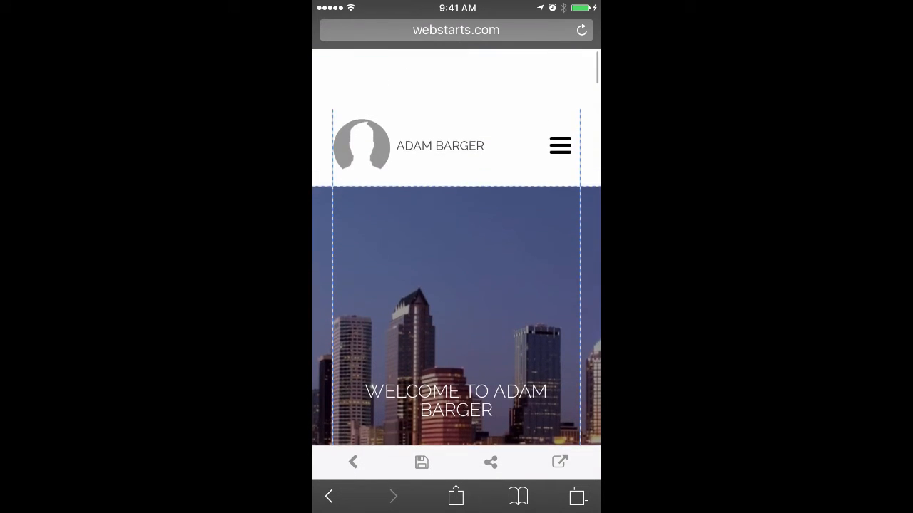
Swap the placeholder header logo for an uploaded Tampa building photo and save.
{"action": "left_click", "coordinate": [362, 145]}
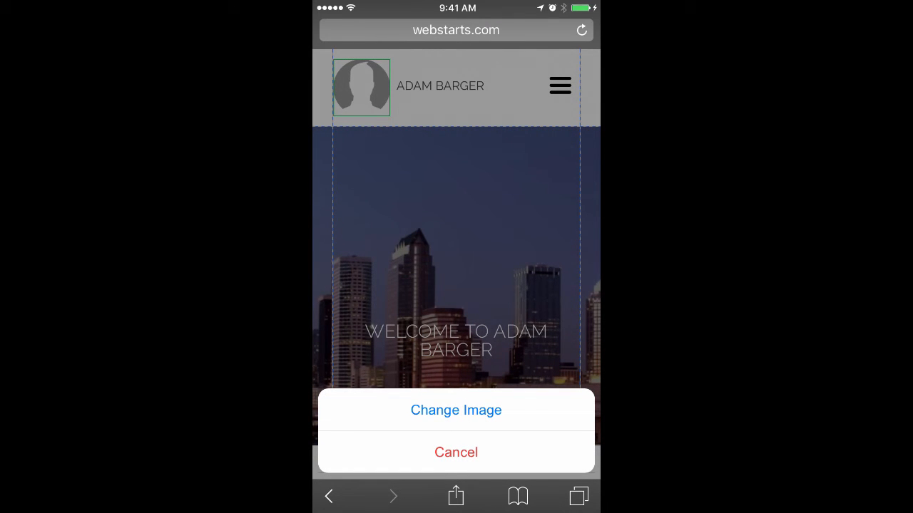
{"action": "left_click", "coordinate": [457, 410]}
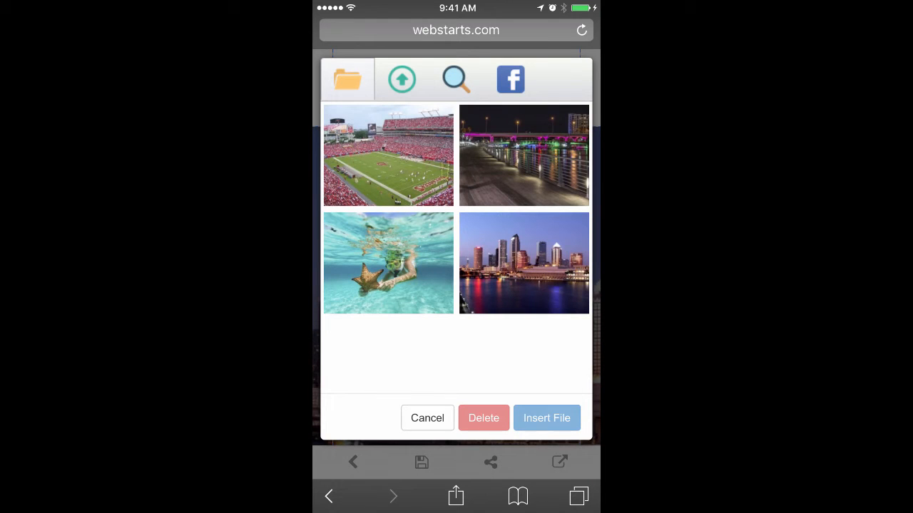
{"action": "scroll", "scroll_direction": "down", "scroll_amount": 3}
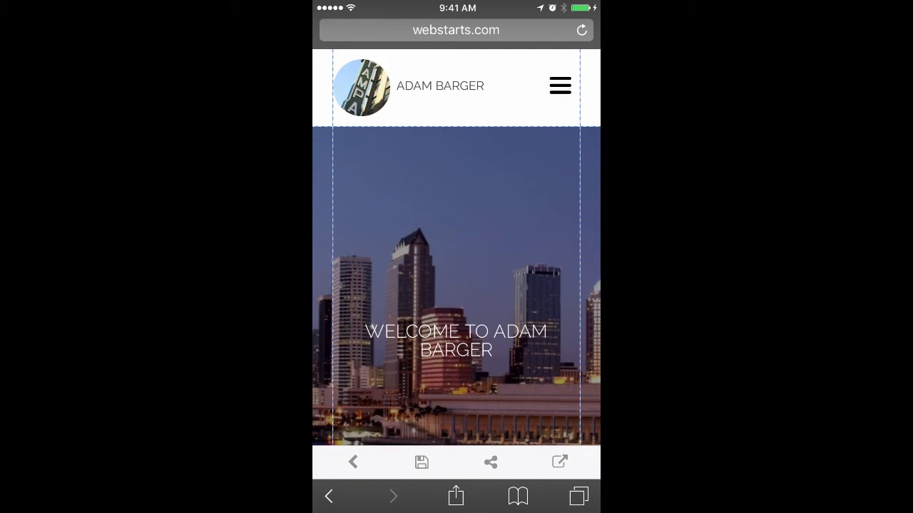
{"action": "left_click", "coordinate": [421, 462]}
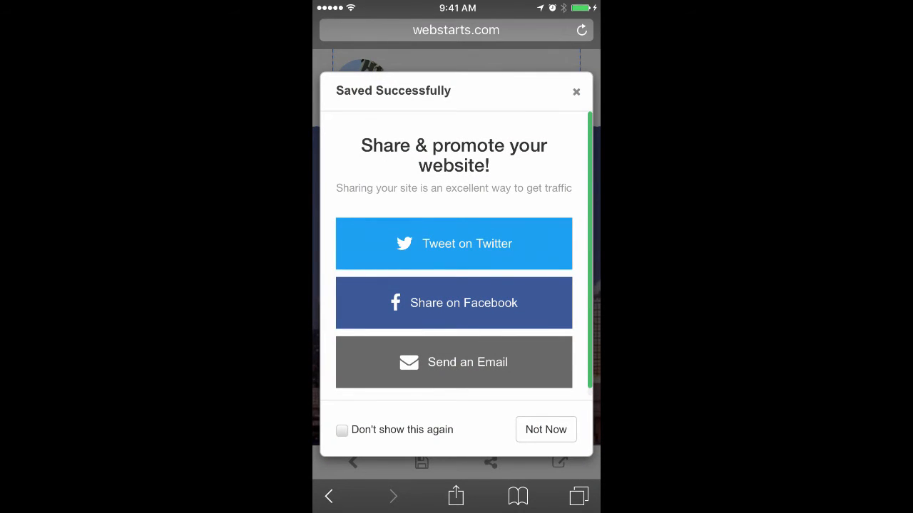
Dismiss the share prompt with Not Now and view the live mobile site.
{"action": "left_click", "coordinate": [545, 429]}
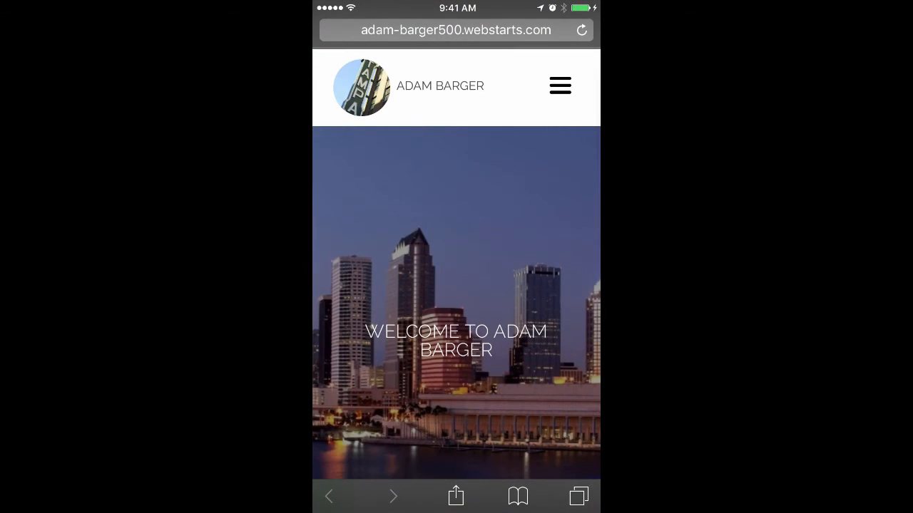
{"action": "left_click", "coordinate": [579, 496]}
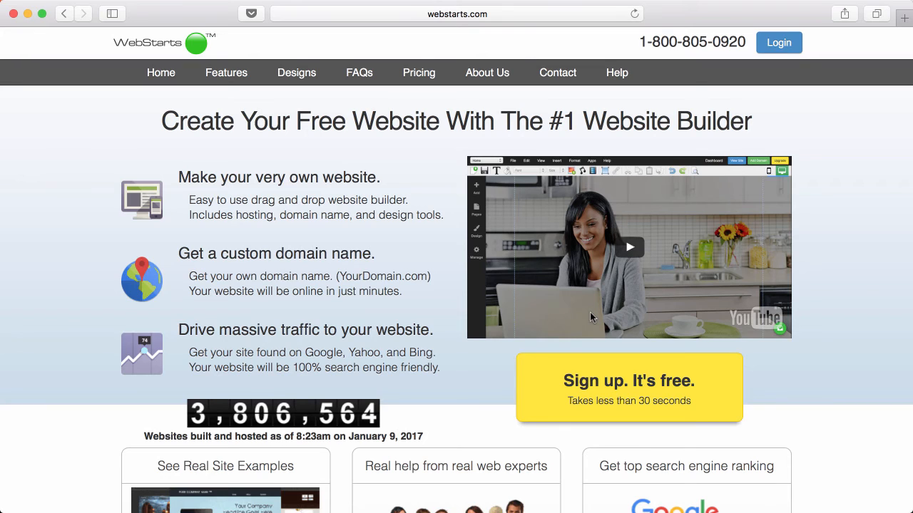
{"action": "mouse_move", "coordinate": [759, 134]}
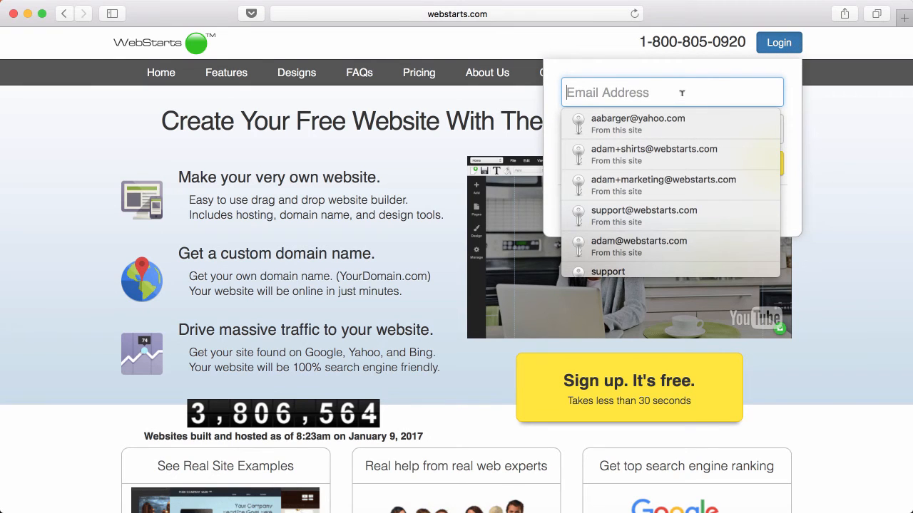
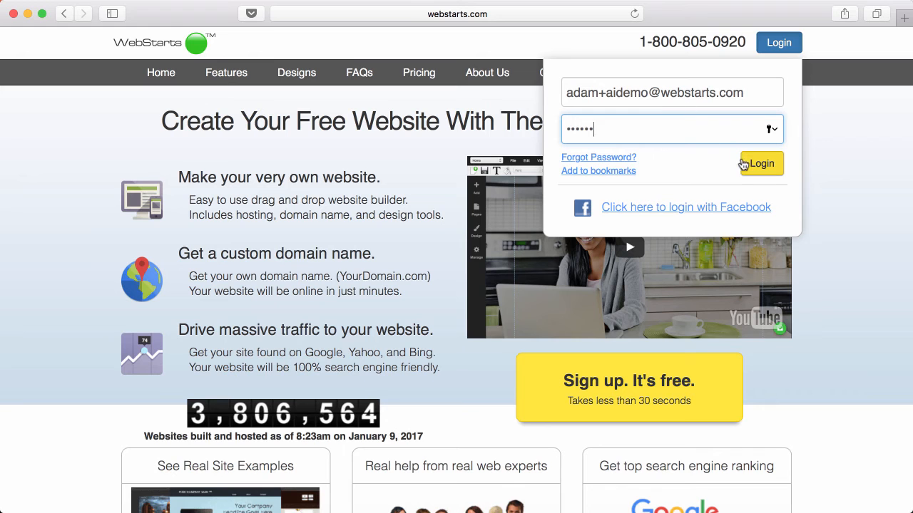
Log in on the desktop site and decline Safari's save-password prompt.
{"action": "left_click", "coordinate": [760, 162]}
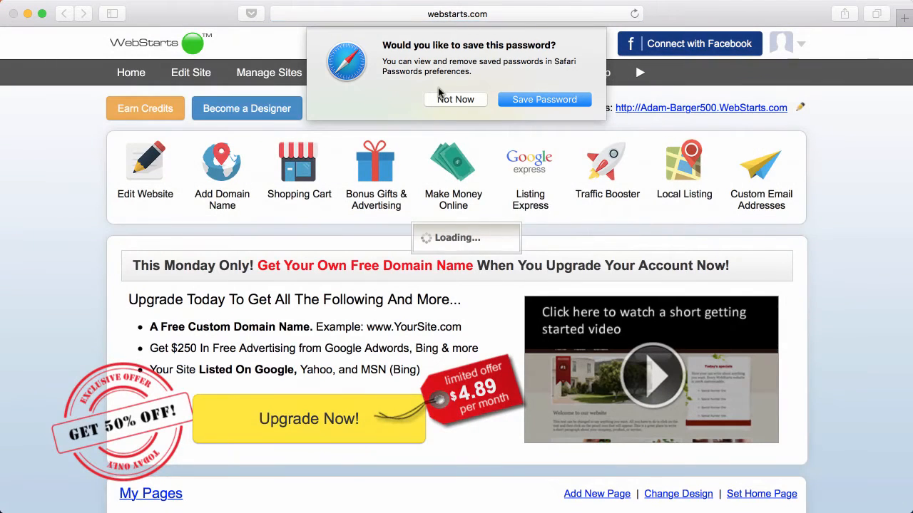
{"action": "left_click", "coordinate": [455, 100]}
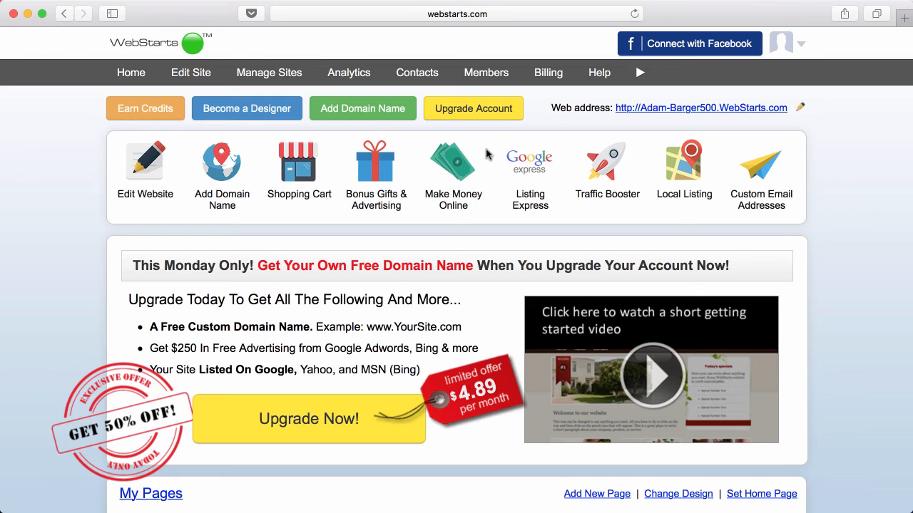
{"action": "mouse_move", "coordinate": [145, 168]}
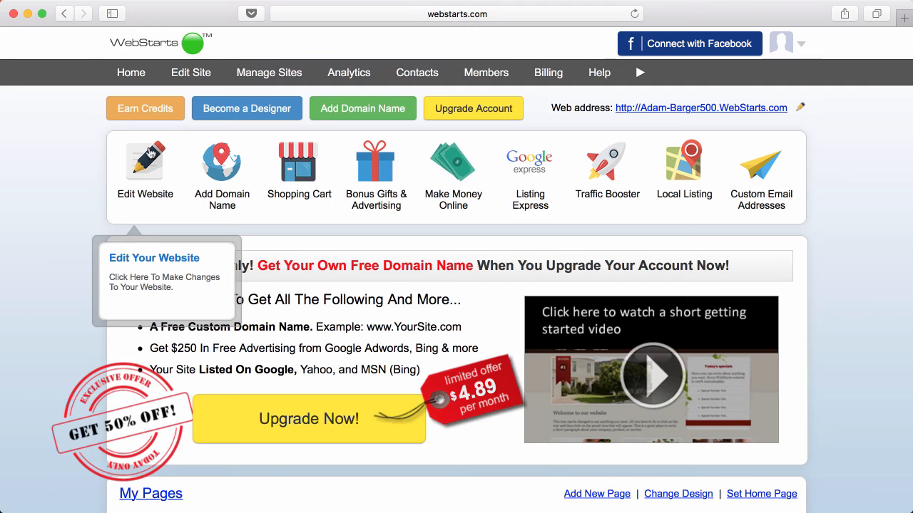
{"action": "left_click", "coordinate": [146, 164]}
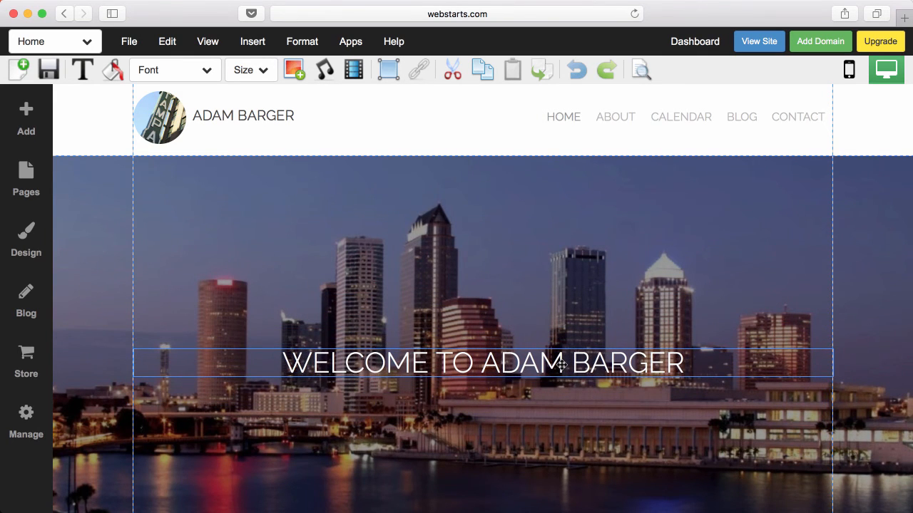
{"action": "left_click", "coordinate": [482, 362]}
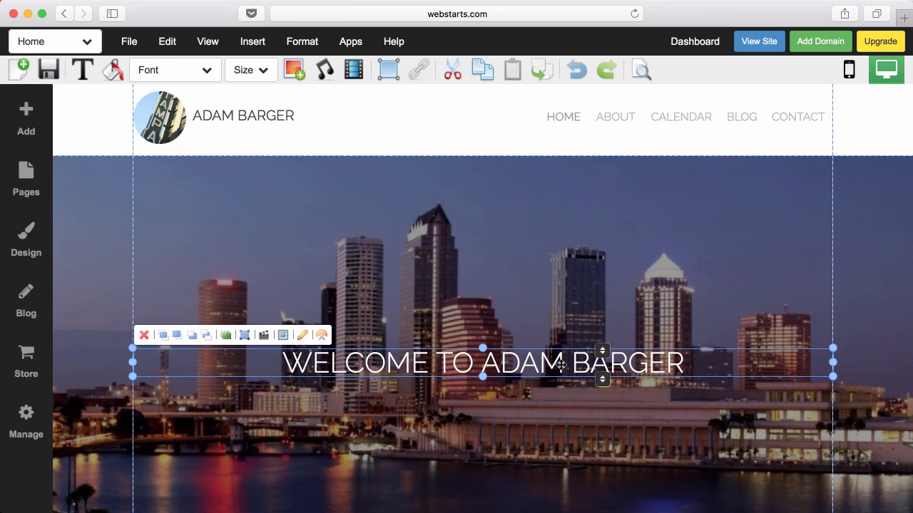
{"action": "left_click", "coordinate": [54, 40]}
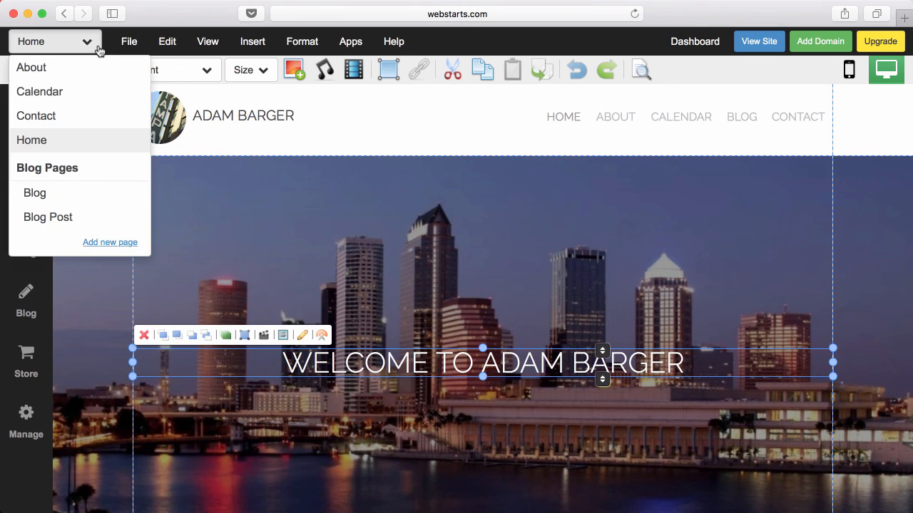
{"action": "mouse_move", "coordinate": [94, 156]}
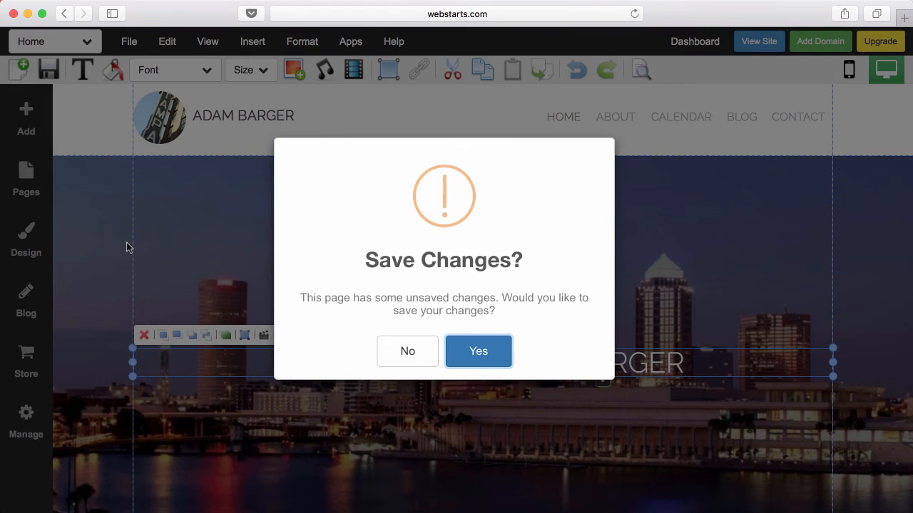
{"action": "left_click", "coordinate": [478, 351]}
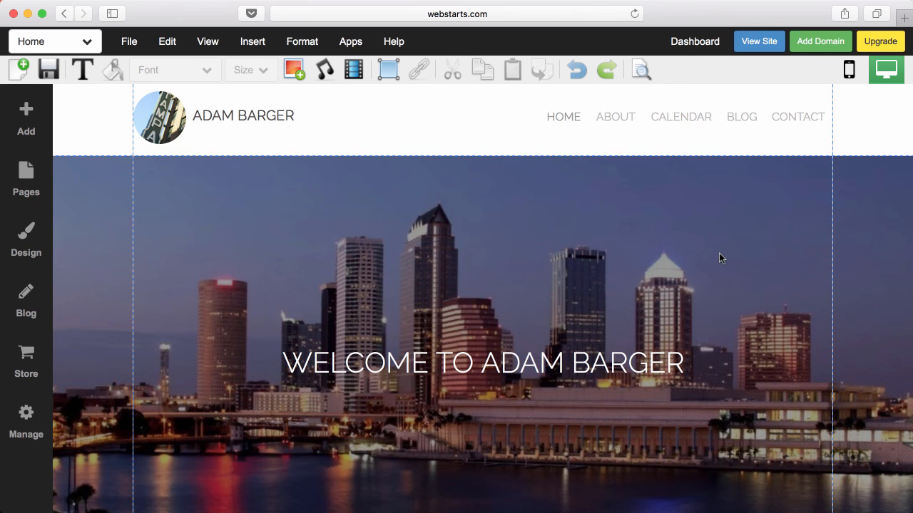
{"action": "left_click", "coordinate": [48, 68]}
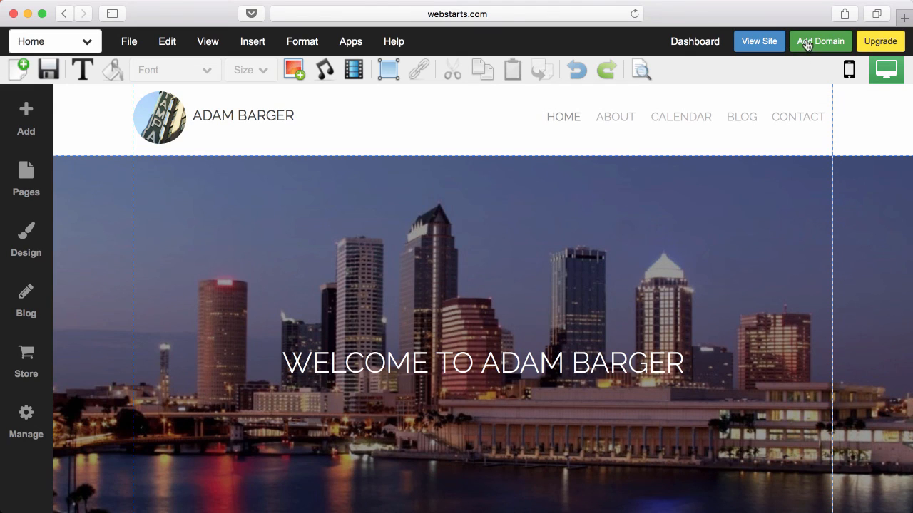
{"action": "mouse_move", "coordinate": [879, 48]}
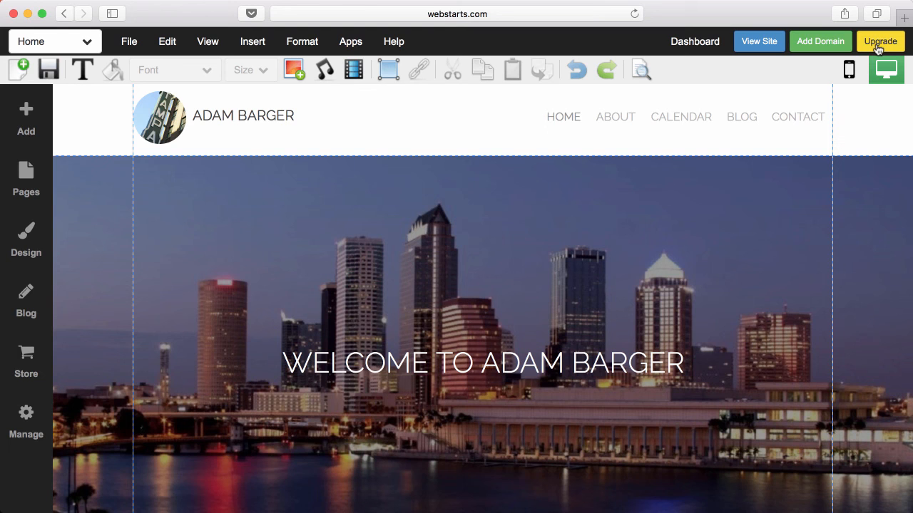
{"action": "mouse_move", "coordinate": [698, 274]}
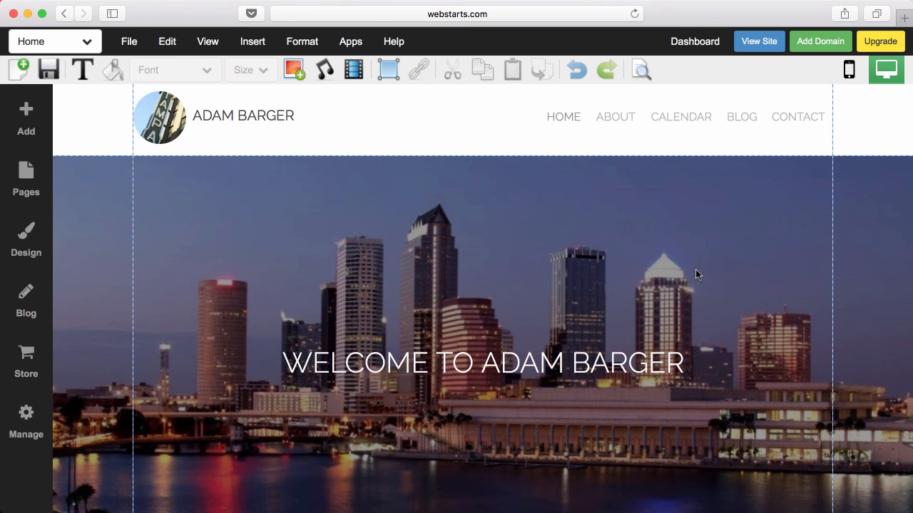
{"action": "mouse_move", "coordinate": [649, 200]}
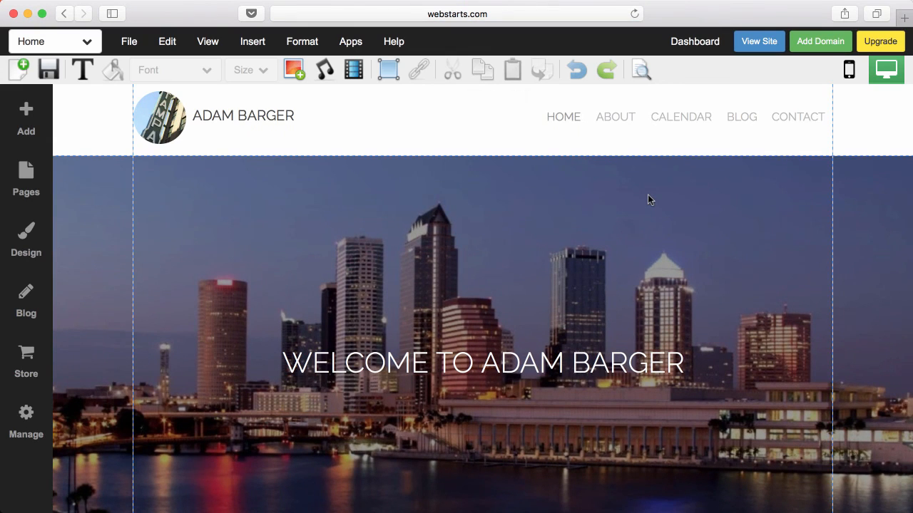